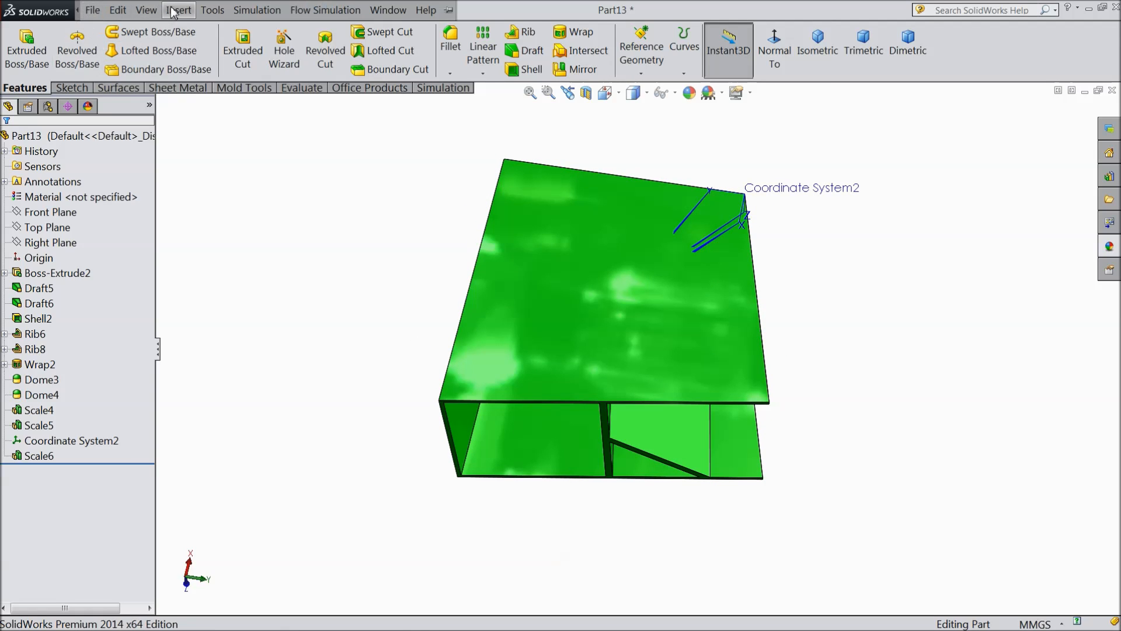
Start a Freeform feature from the Insert > Features menu
{"action": "left_click", "coordinate": [178, 10]}
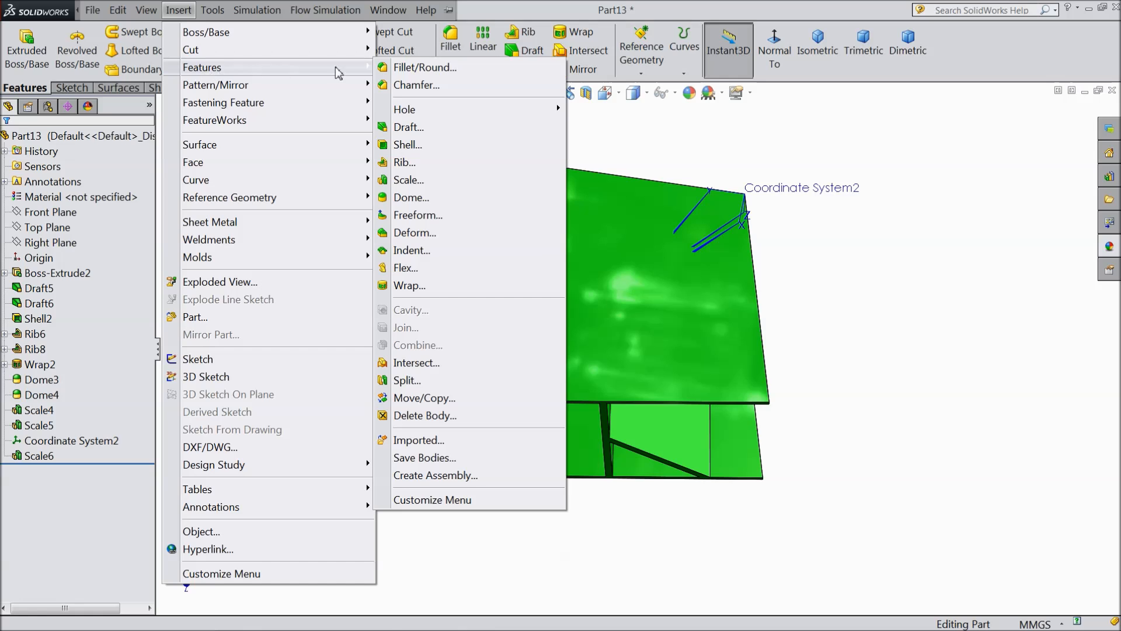
{"action": "mouse_move", "coordinate": [419, 214]}
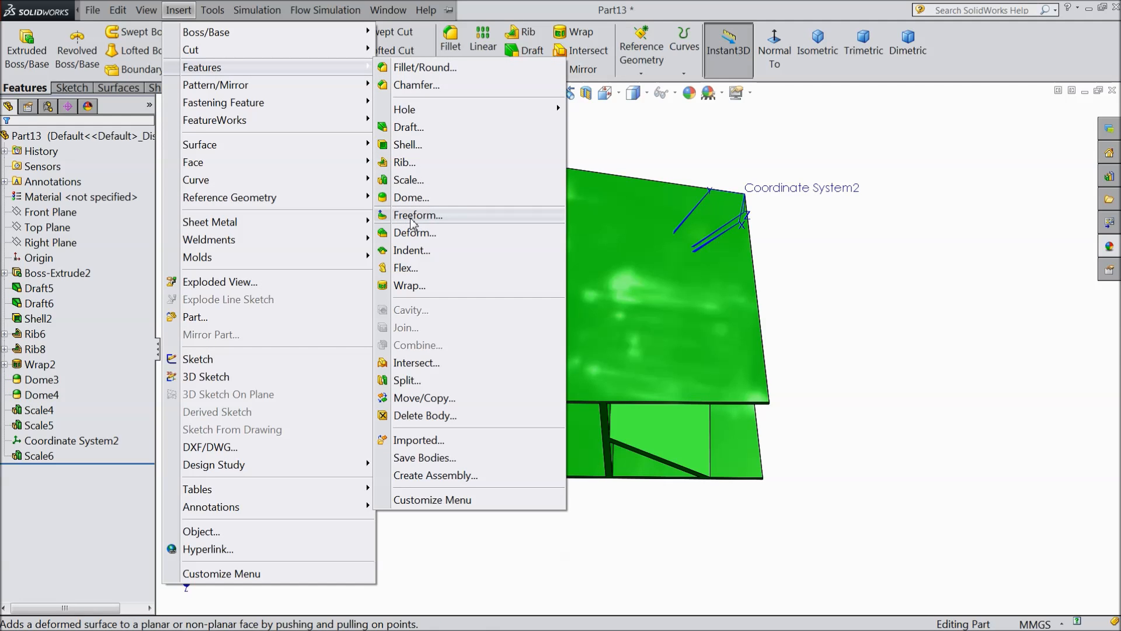
{"action": "left_click", "coordinate": [418, 215]}
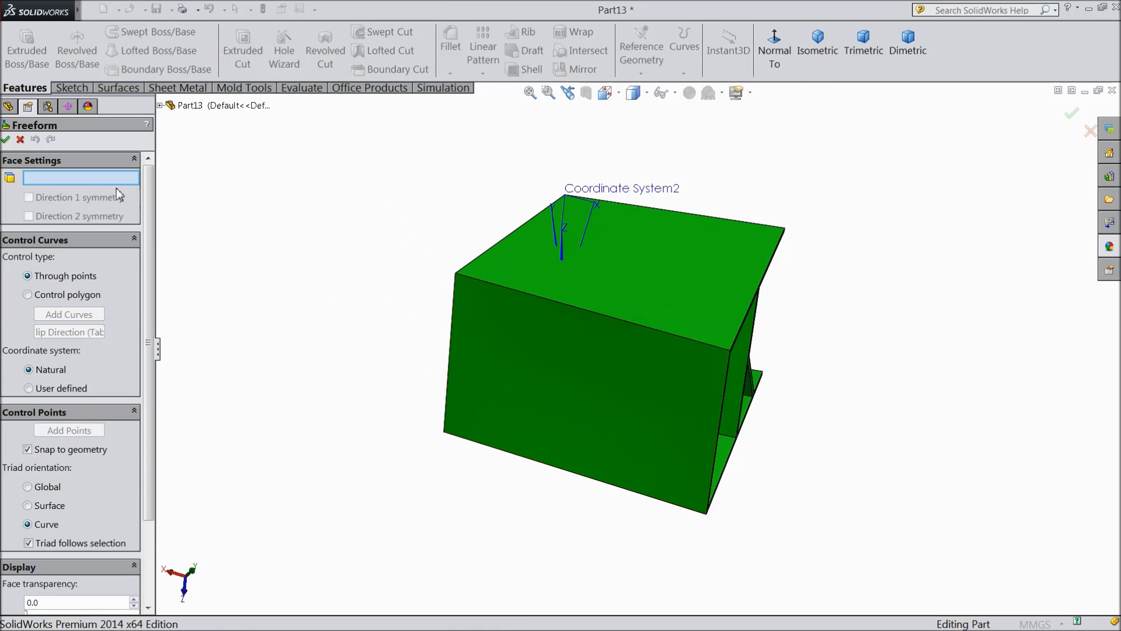
Select the box's front face as the Freeform face and zoom in on it
{"action": "left_click", "coordinate": [541, 385]}
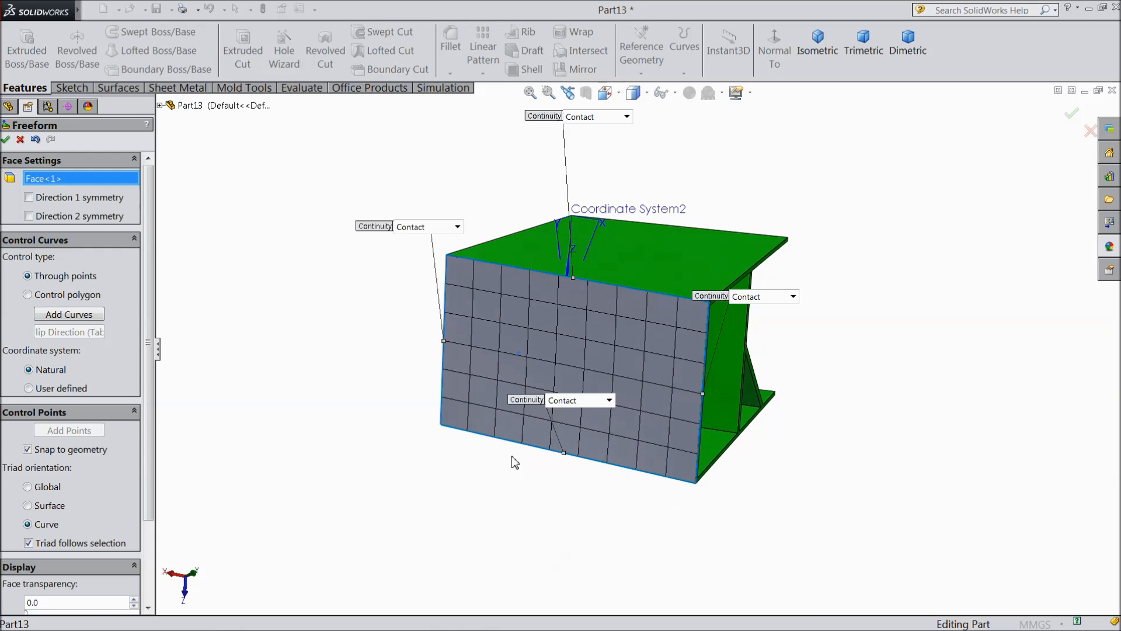
{"action": "scroll", "scroll_direction": "up", "scroll_amount": 3}
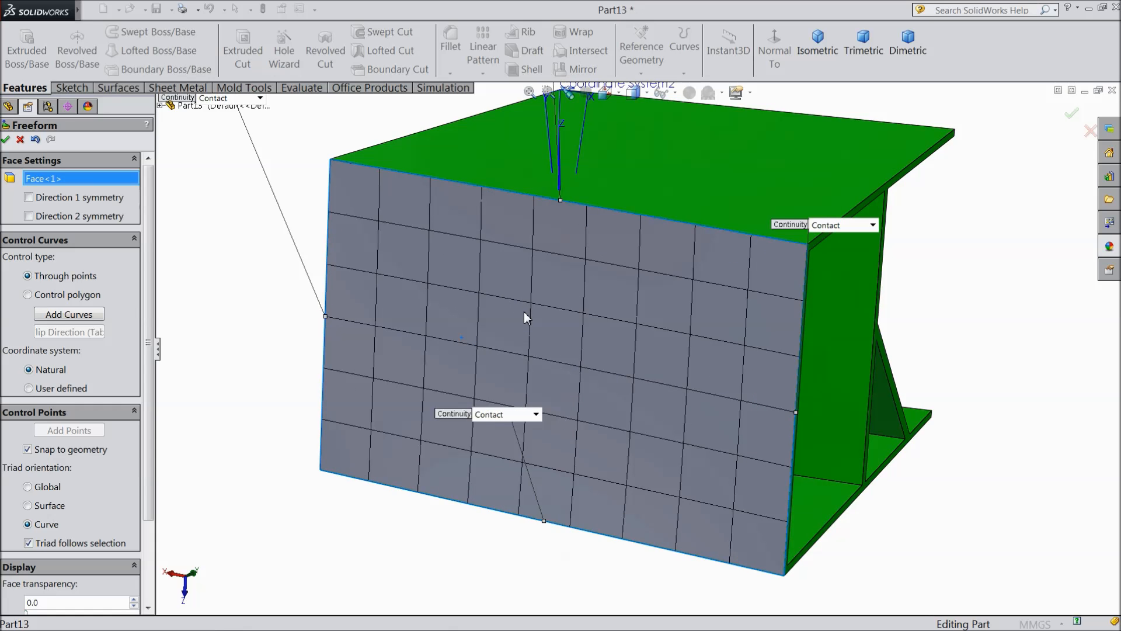
{"action": "mouse_move", "coordinate": [91, 259]}
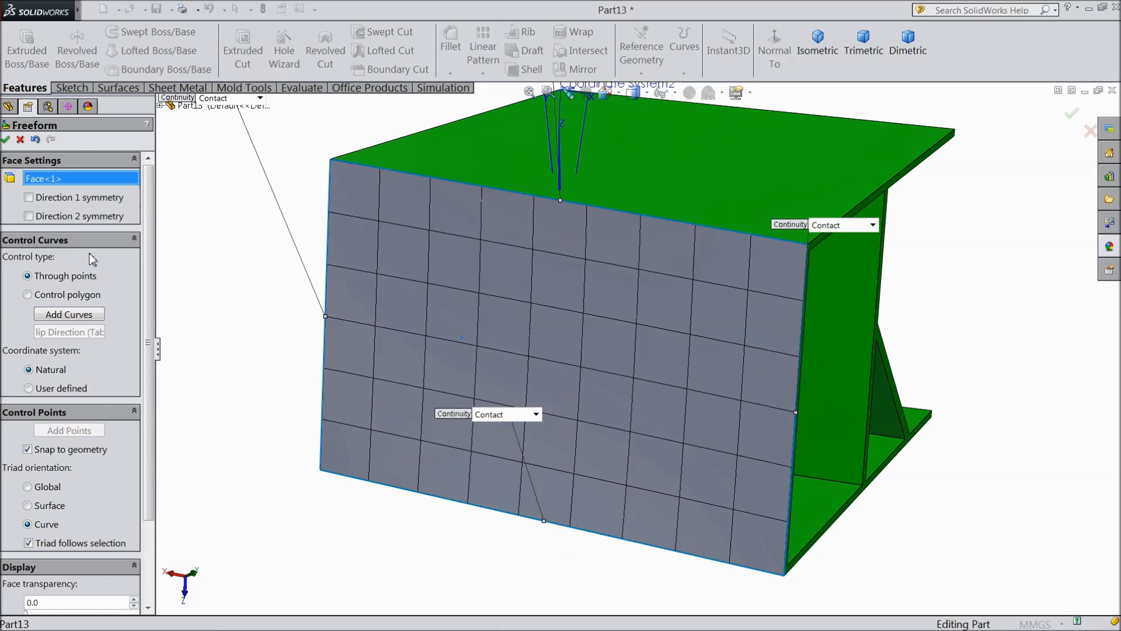
{"action": "left_click", "coordinate": [69, 314]}
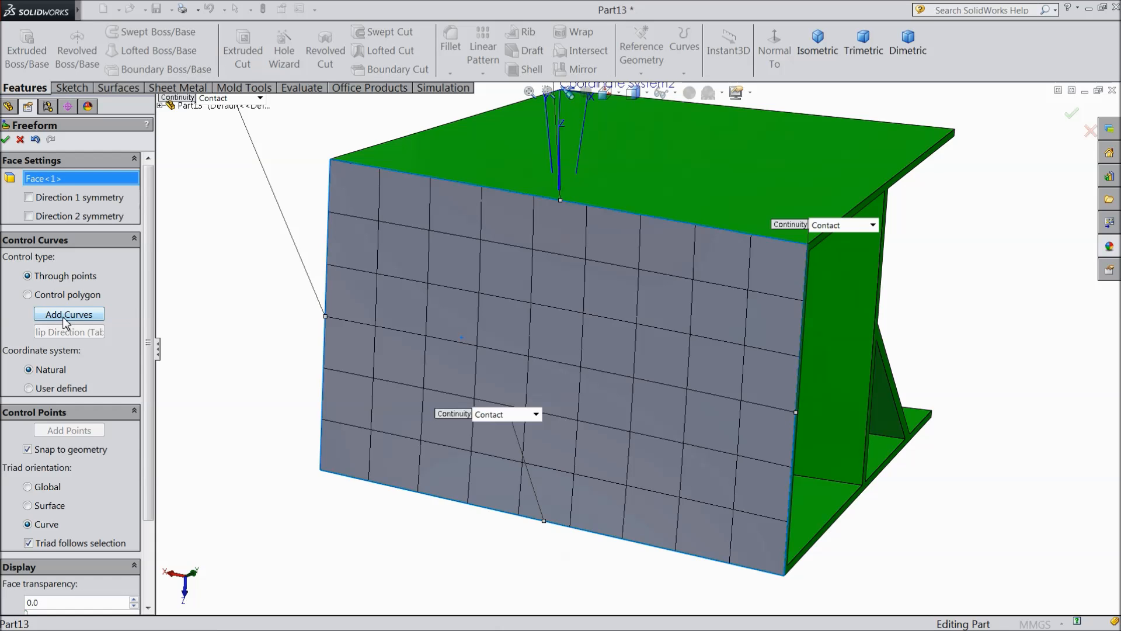
Add two vertical control curves across the front face, one near each side
{"action": "left_click", "coordinate": [68, 314]}
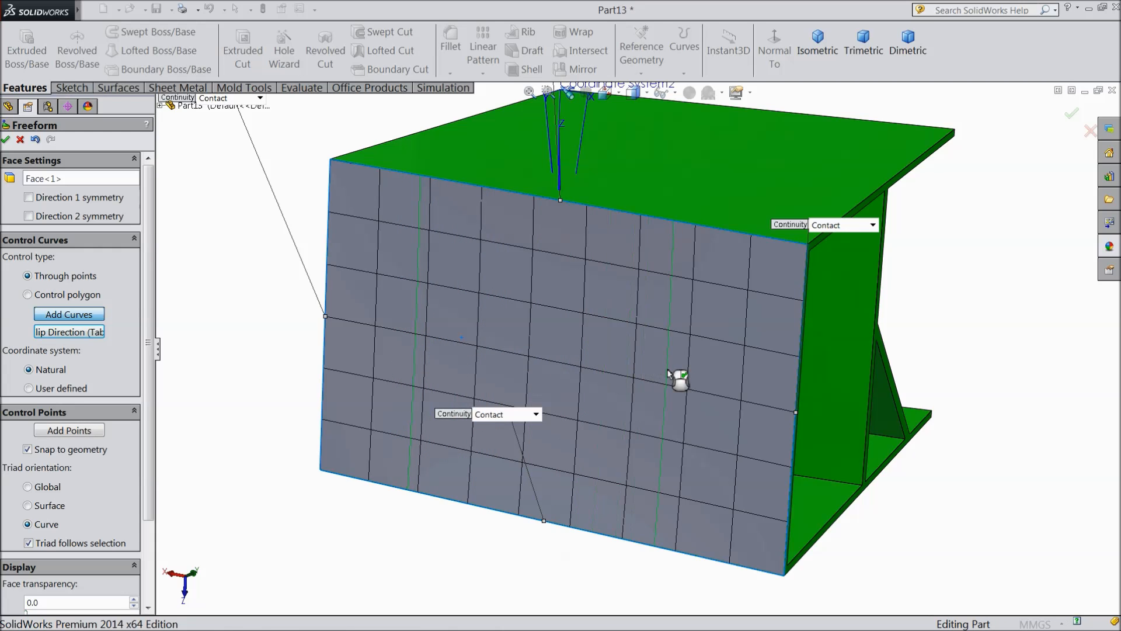
{"action": "mouse_move", "coordinate": [178, 357]}
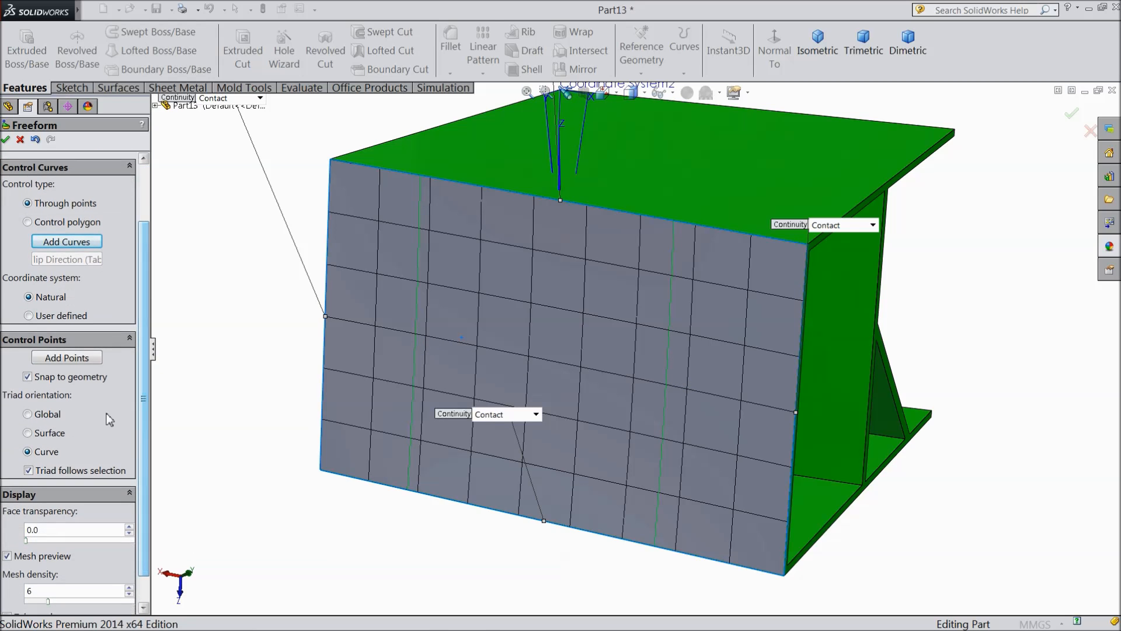
Activate Add Points and place control points along the right-hand curve
{"action": "left_click", "coordinate": [66, 358]}
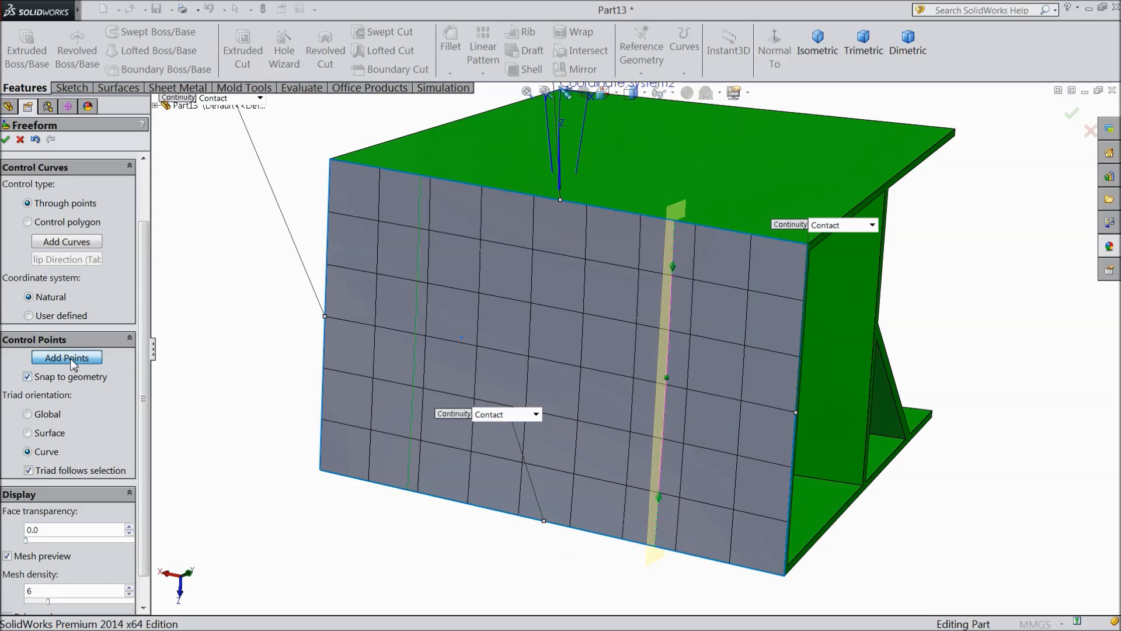
{"action": "mouse_move", "coordinate": [290, 415]}
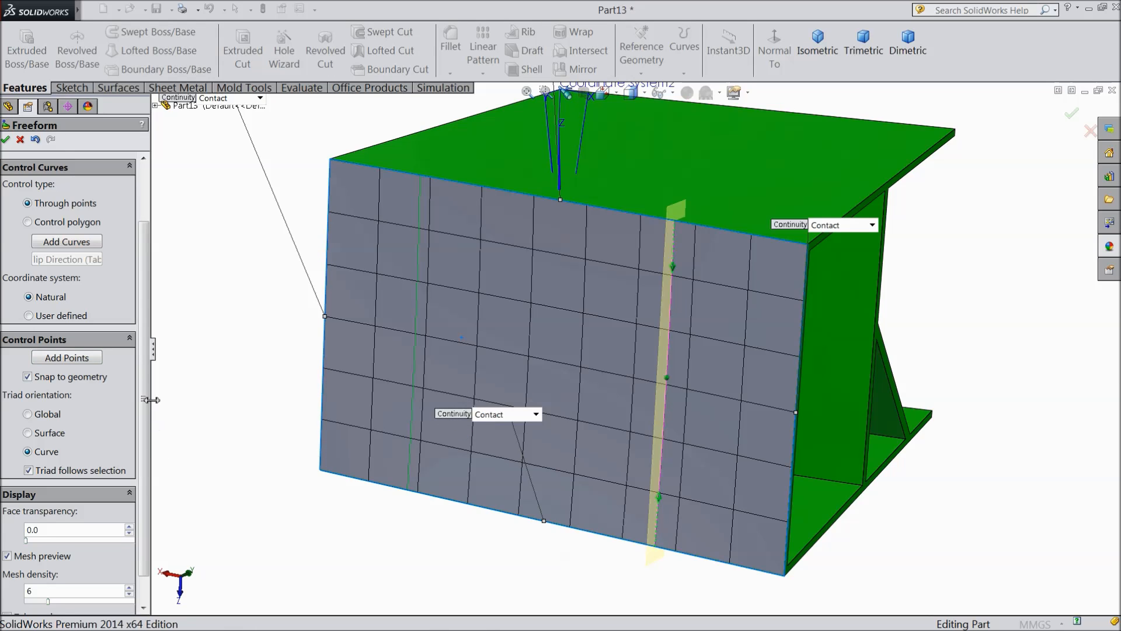
{"action": "scroll", "scroll_direction": "down", "scroll_amount": 3}
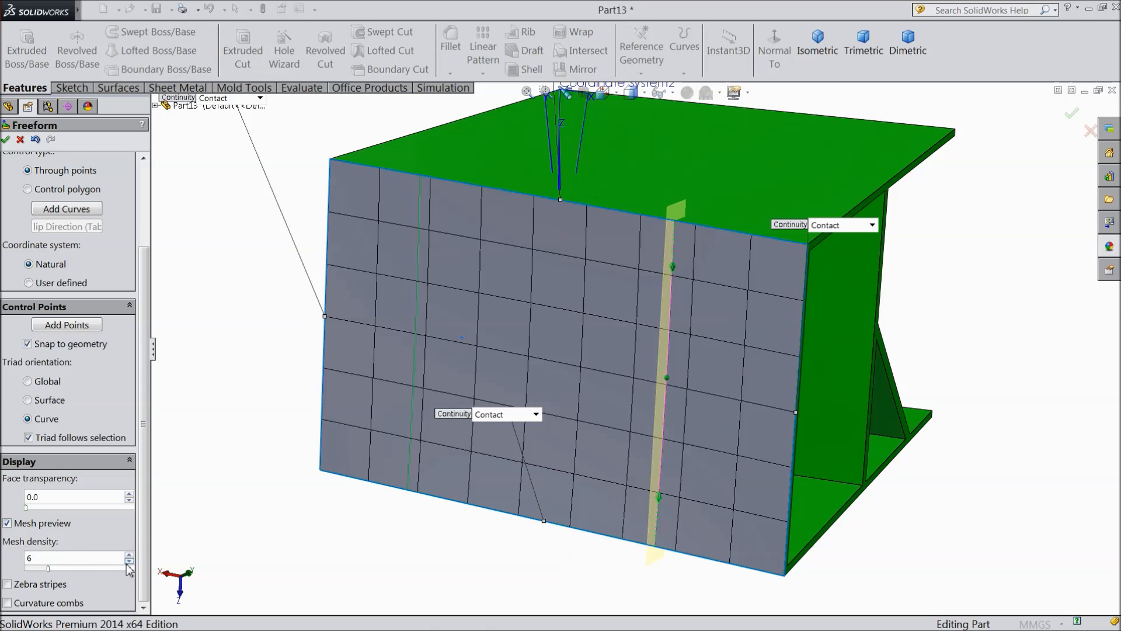
{"action": "mouse_move", "coordinate": [496, 351]}
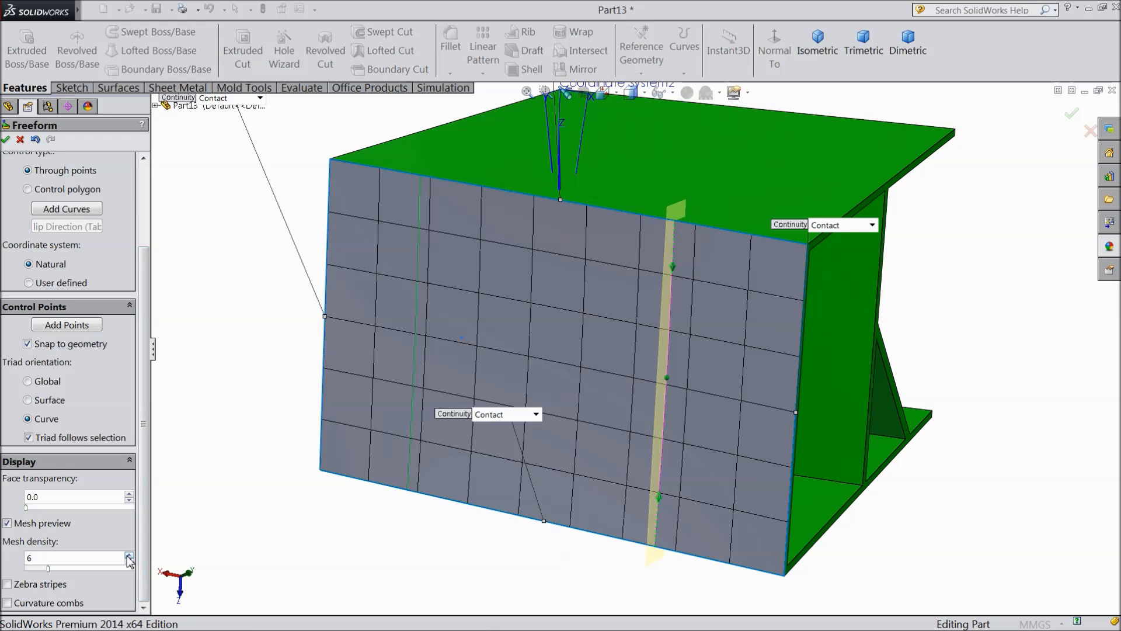
{"action": "left_click", "coordinate": [130, 555]}
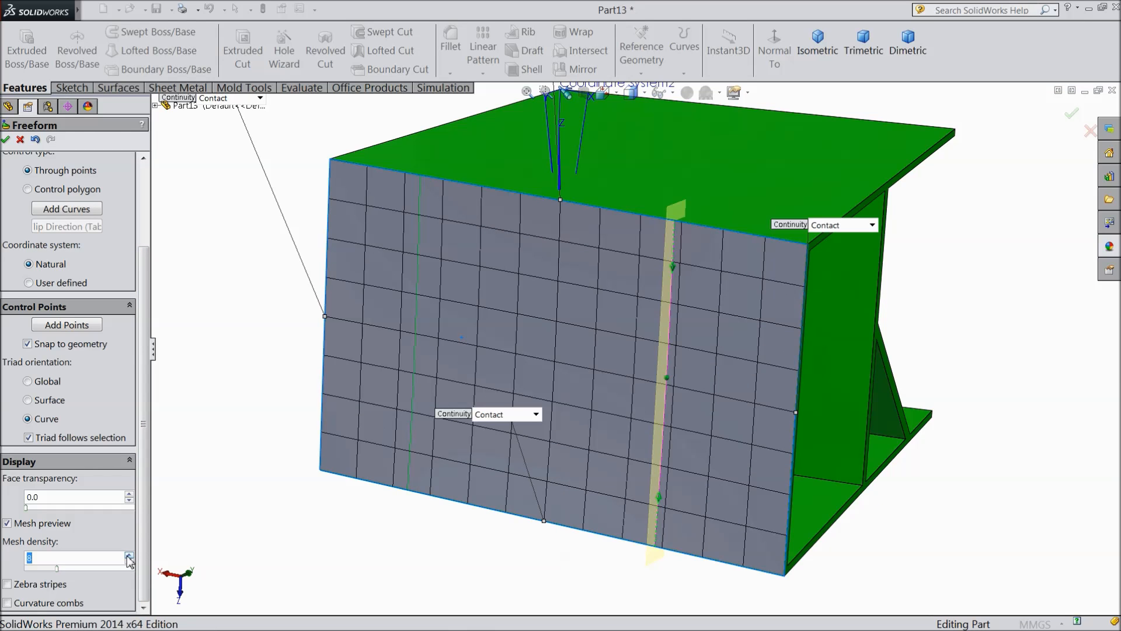
{"action": "left_click", "coordinate": [129, 562]}
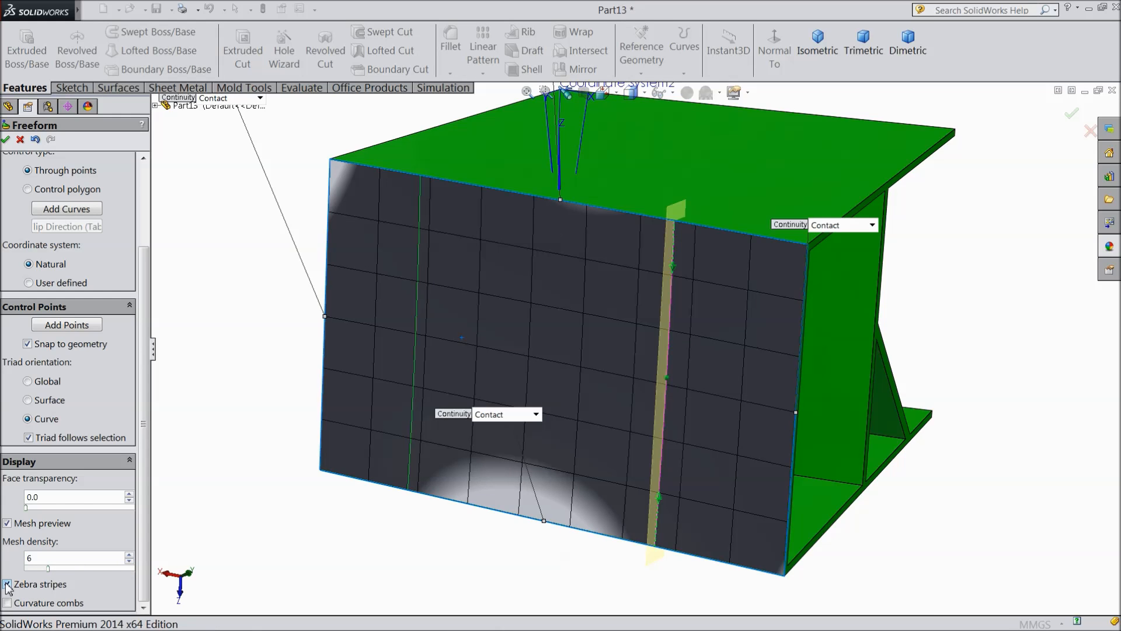
{"action": "left_click", "coordinate": [7, 584]}
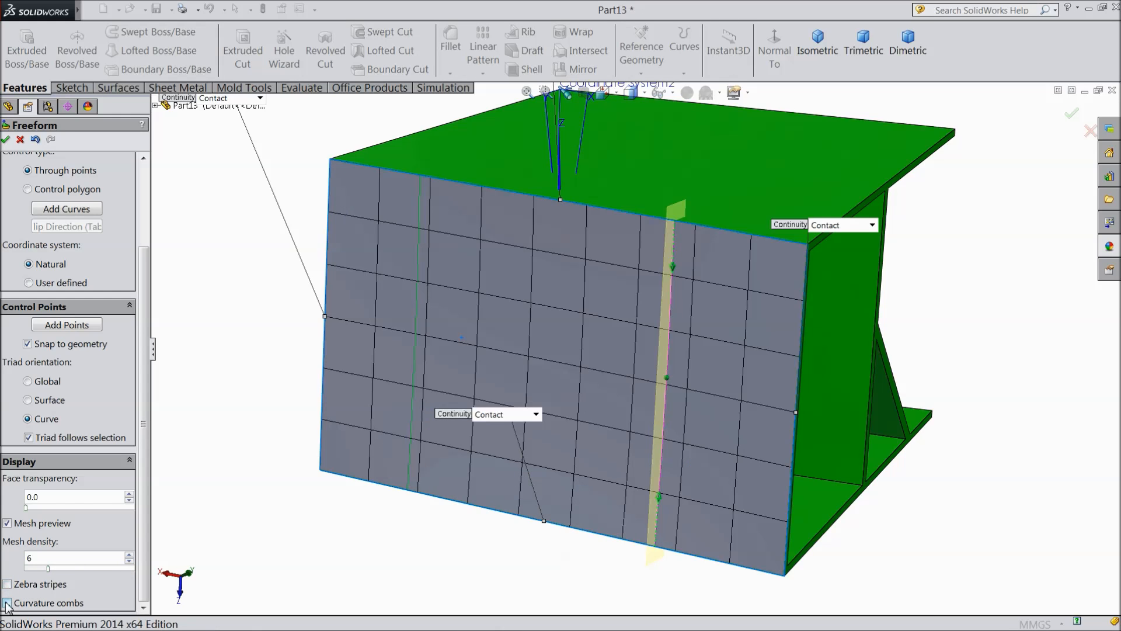
{"action": "left_click", "coordinate": [7, 602]}
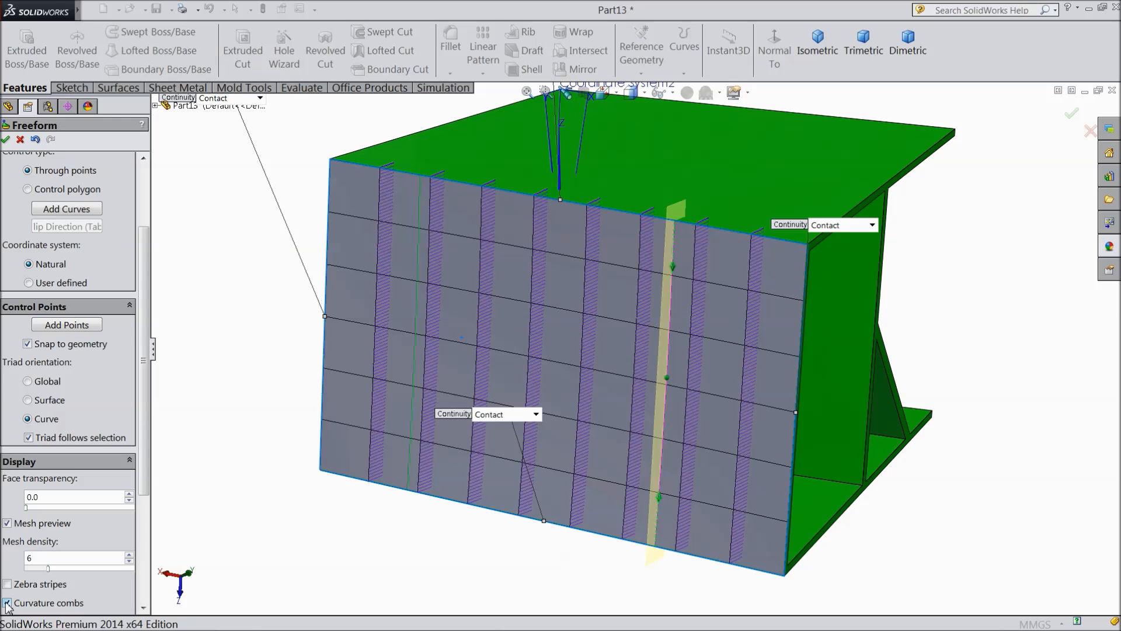
{"action": "left_click", "coordinate": [7, 602]}
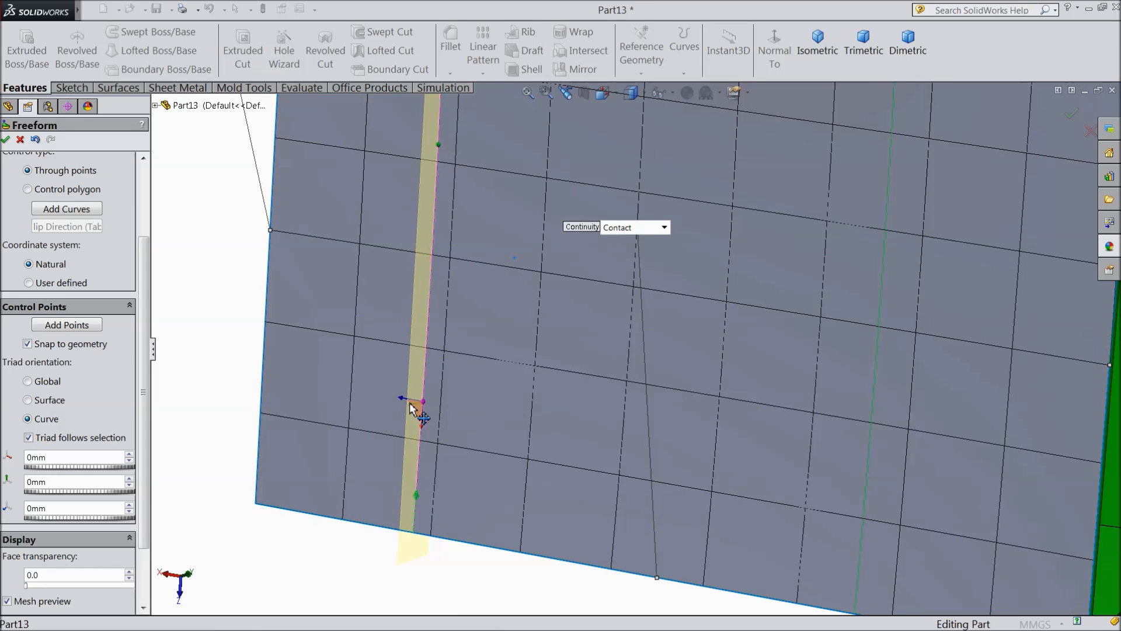
{"action": "mouse_move", "coordinate": [497, 408]}
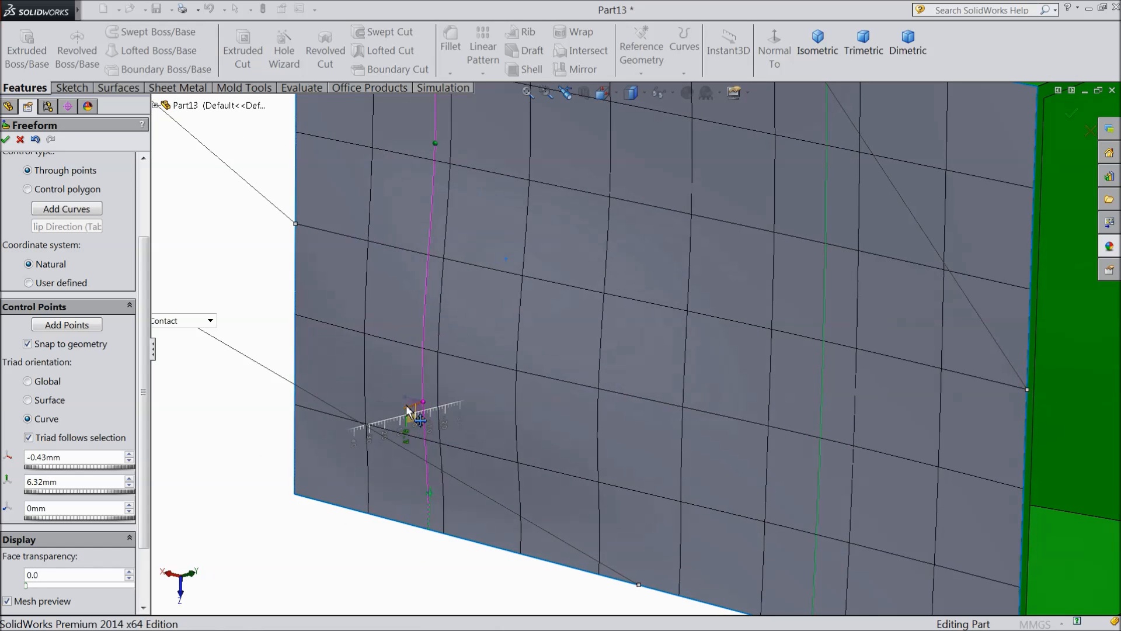
Drag the lower left control point outward to bend the face into a wave
{"action": "left_click_drag", "start_coordinate": [418, 411], "coordinate": [382, 422]}
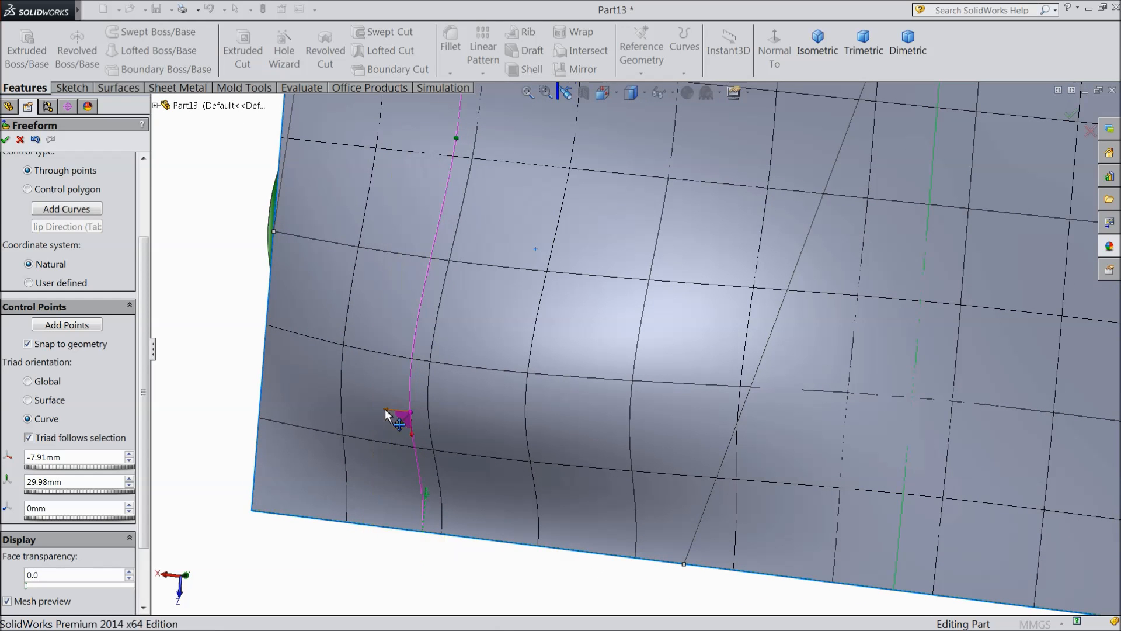
{"action": "left_click_drag", "start_coordinate": [398, 418], "coordinate": [397, 443]}
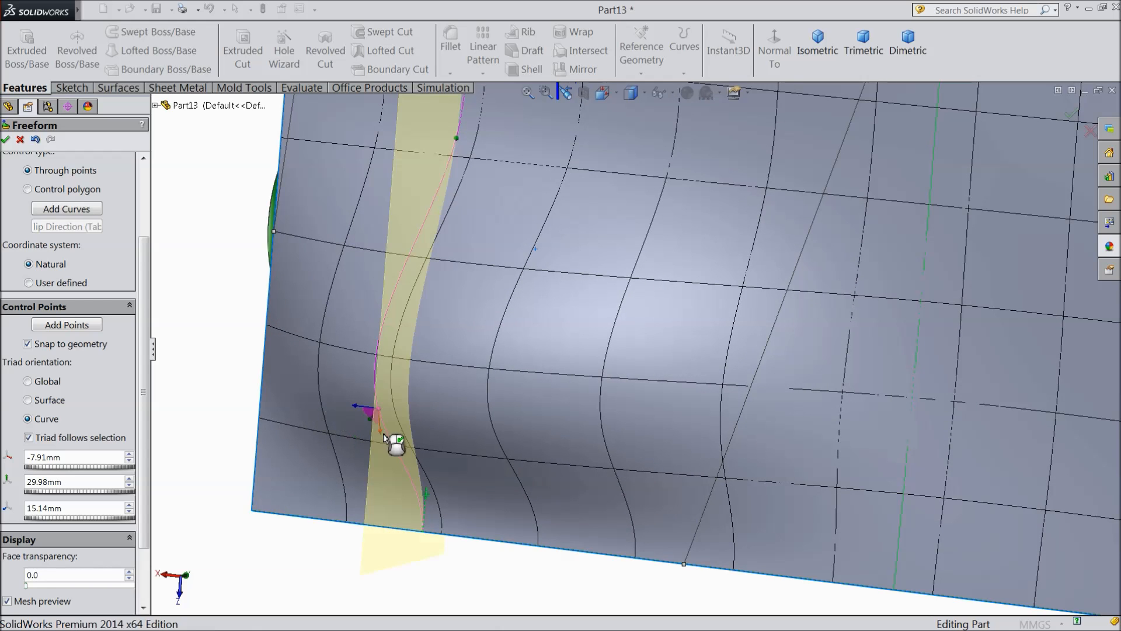
{"action": "left_click_drag", "start_coordinate": [397, 443], "coordinate": [376, 439]}
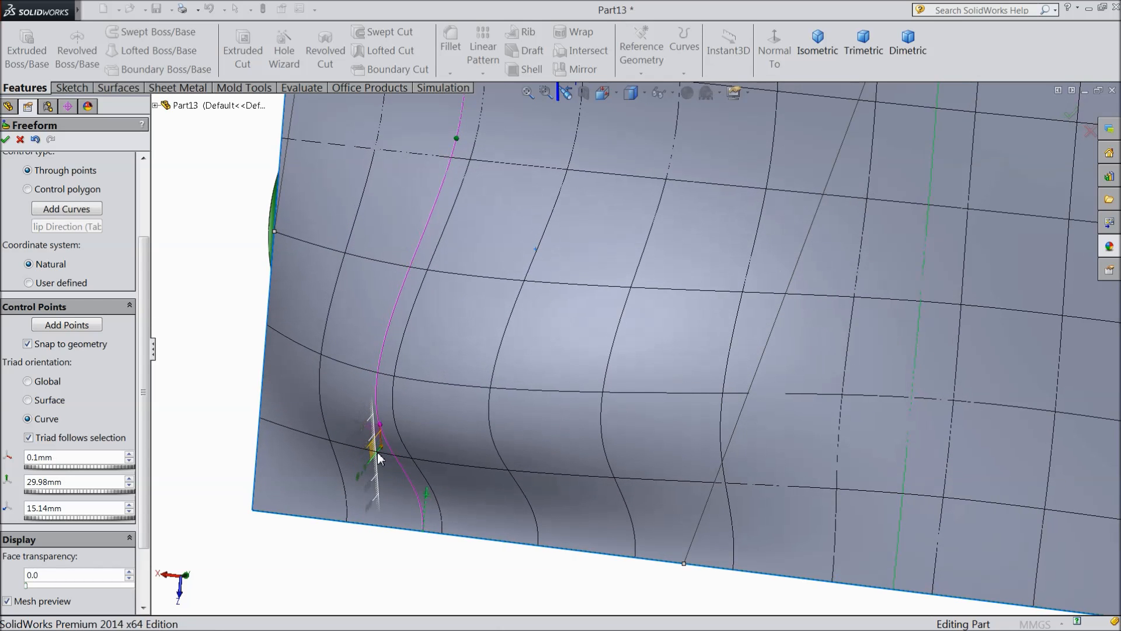
{"action": "left_click_drag", "start_coordinate": [379, 443], "coordinate": [373, 430]}
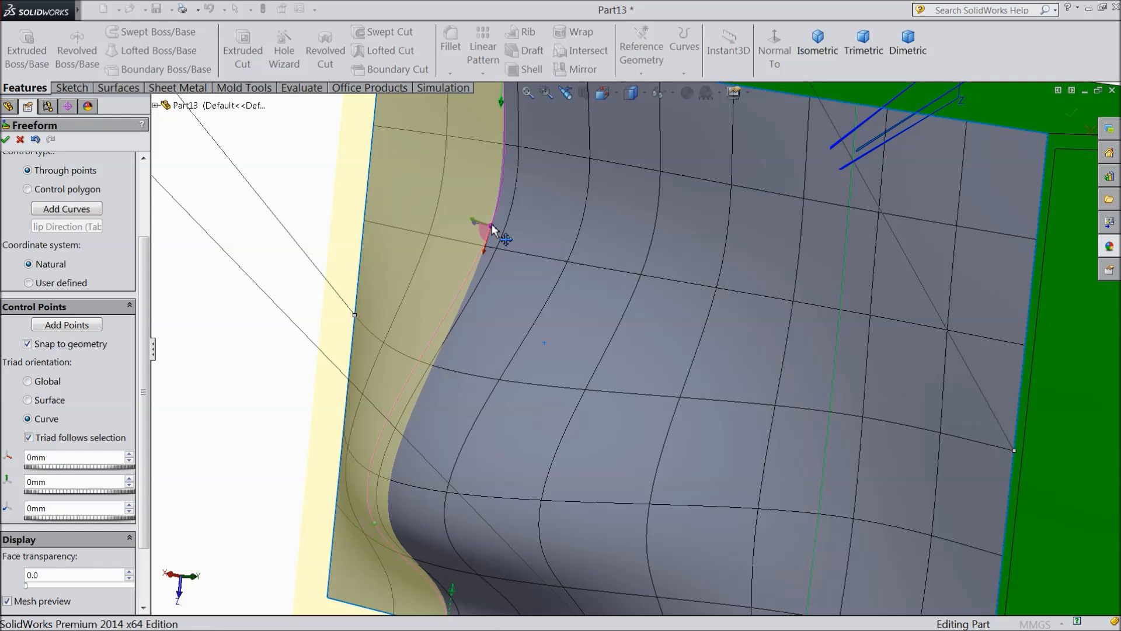
Pull the upper left control point outward, swelling the face into a rounded bulge
{"action": "left_click_drag", "start_coordinate": [486, 236], "coordinate": [465, 226]}
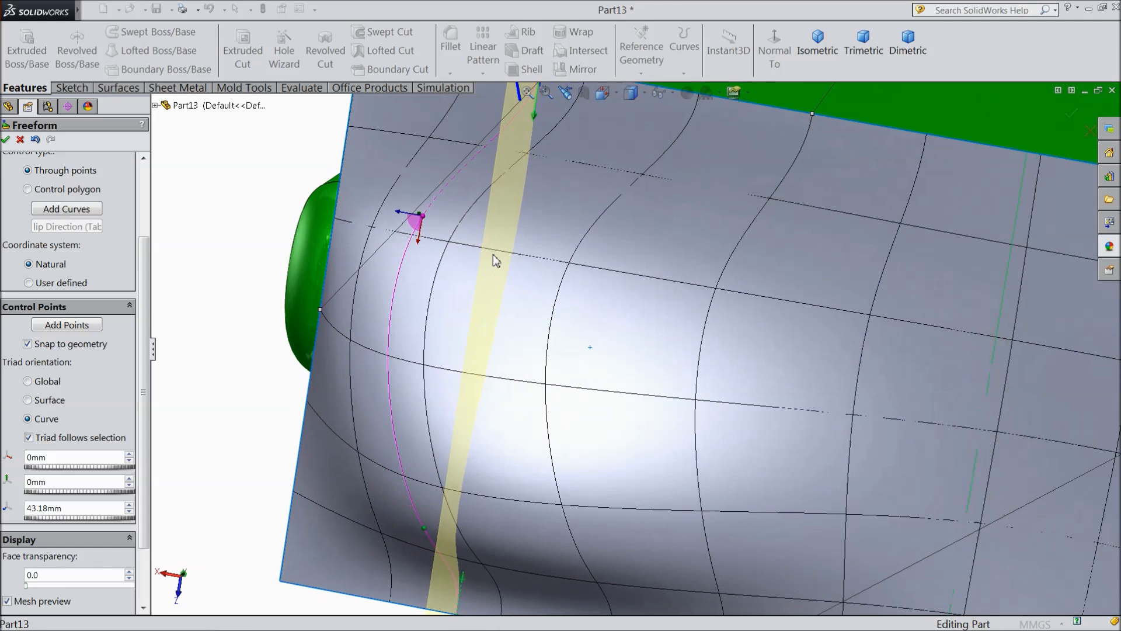
{"action": "left_click_drag", "start_coordinate": [418, 222], "coordinate": [401, 211]}
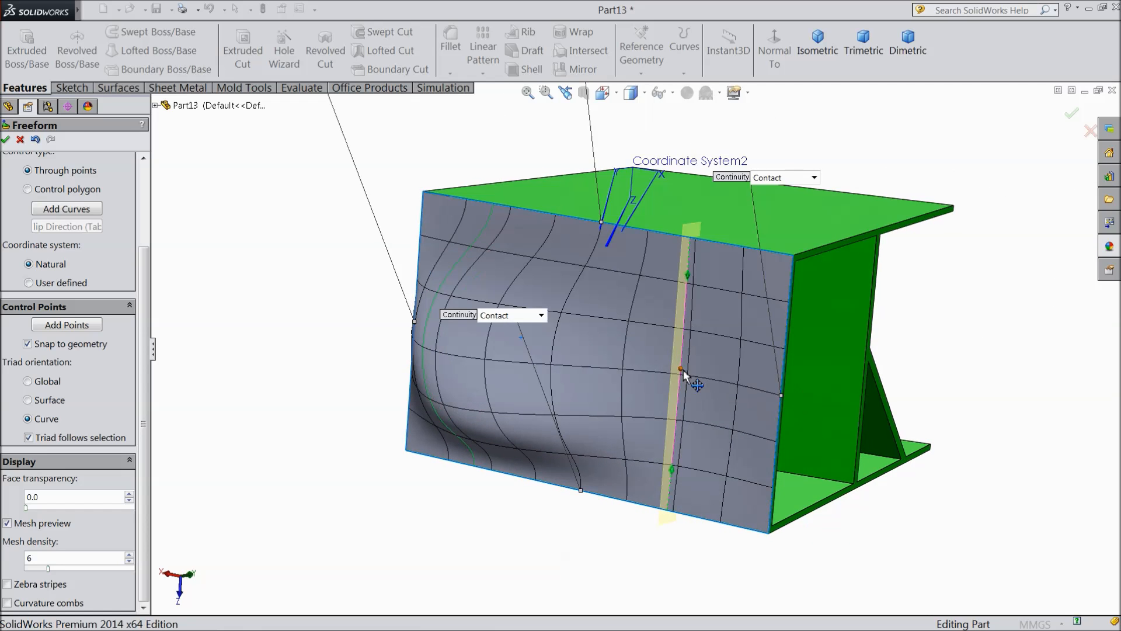
Select the middle point on the right curve and drag it to bend that curve
{"action": "left_click", "coordinate": [681, 372]}
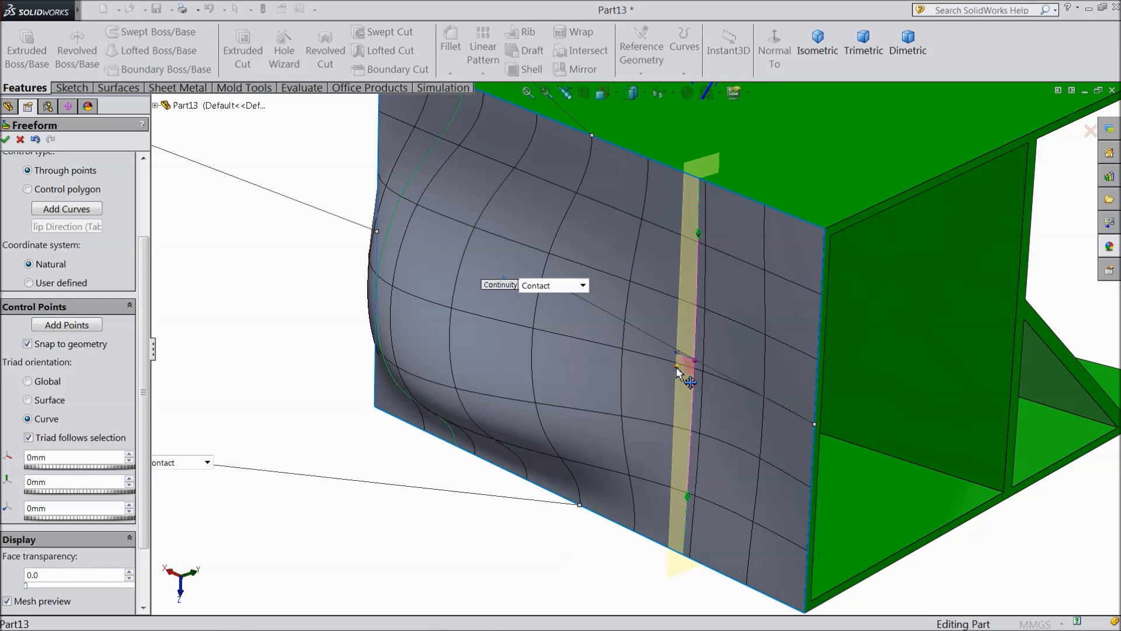
{"action": "left_click_drag", "start_coordinate": [683, 376], "coordinate": [665, 372]}
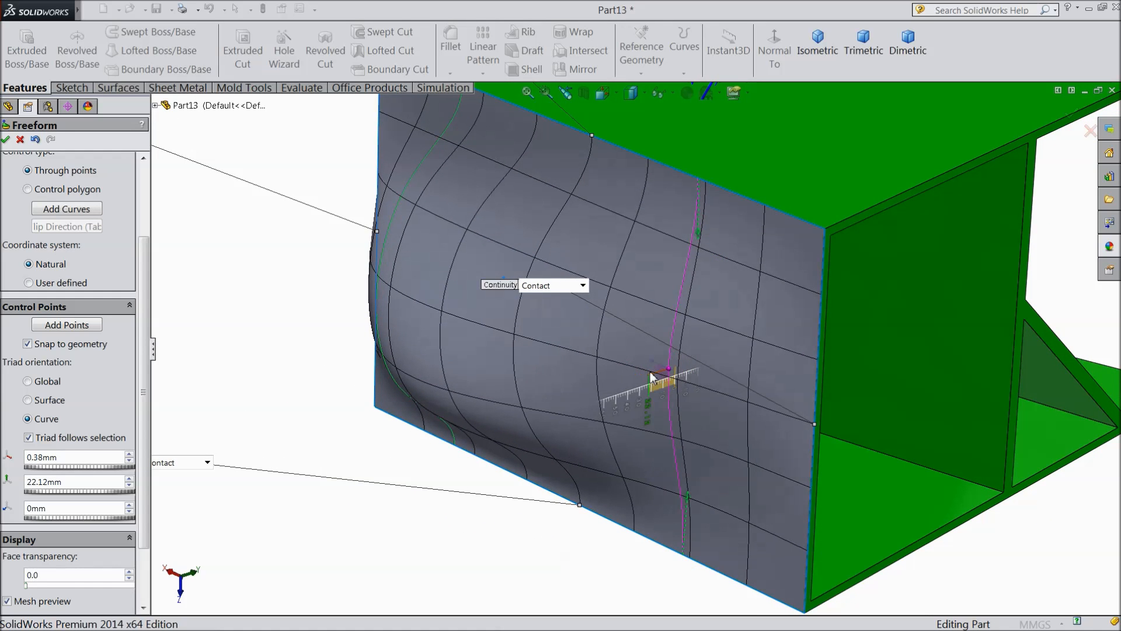